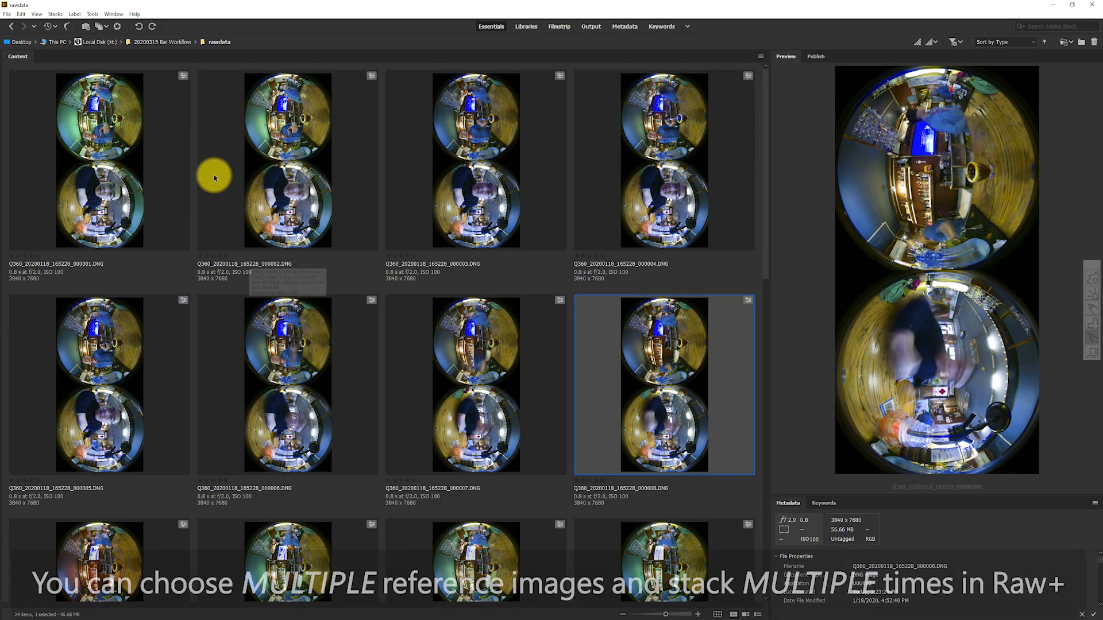
Step: Preview the bar brackets and the dark exposures to compare the shots
click(475, 391)
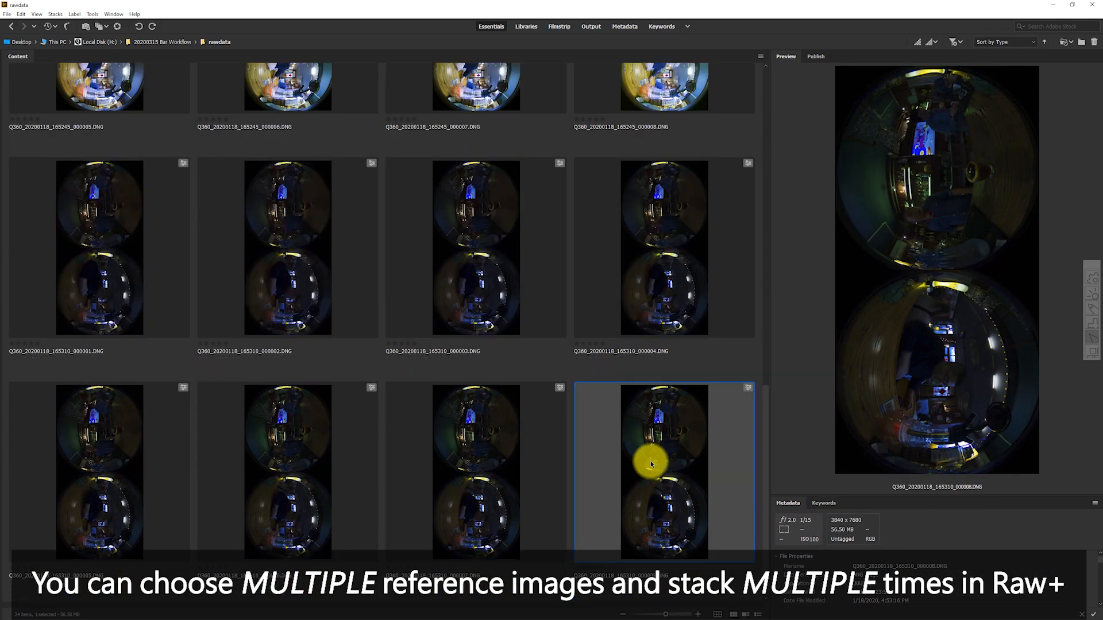
click(476, 248)
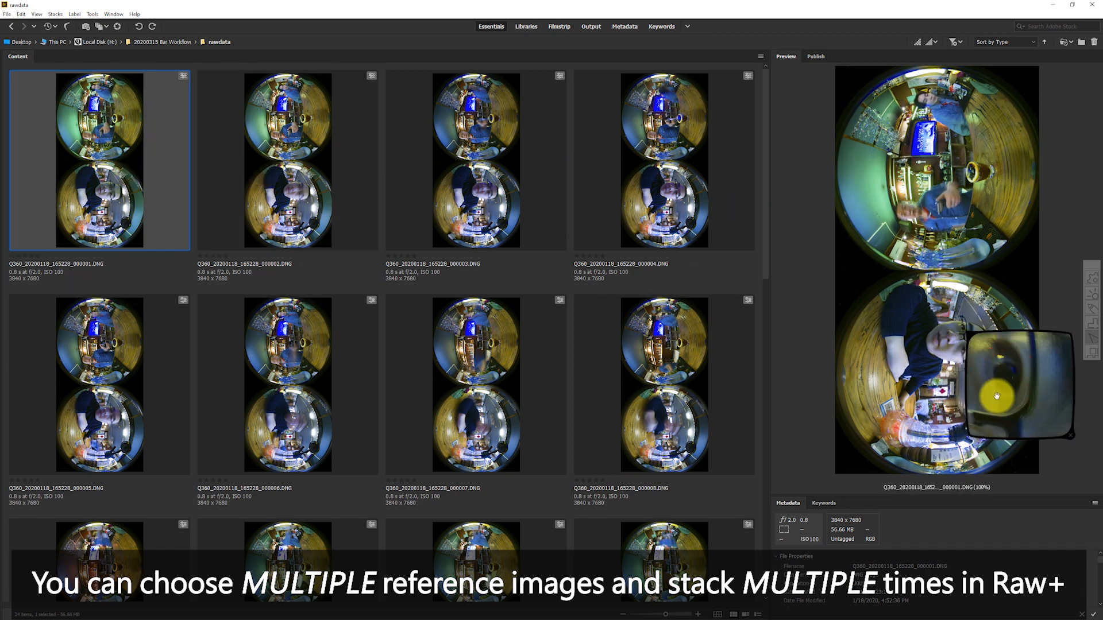
click(665, 161)
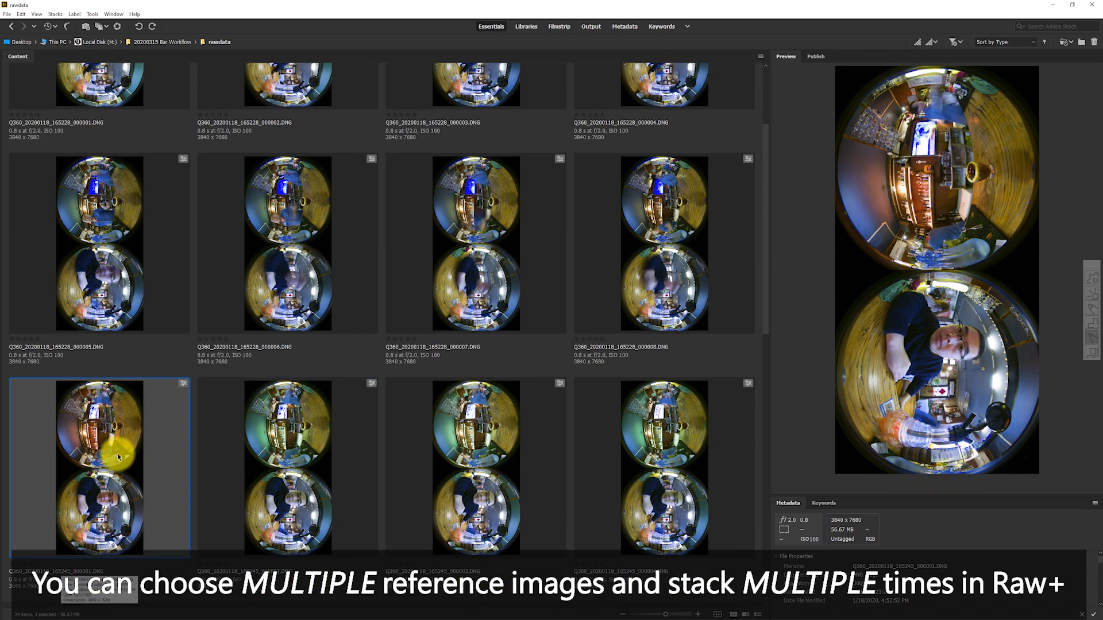
scroll(down, 3)
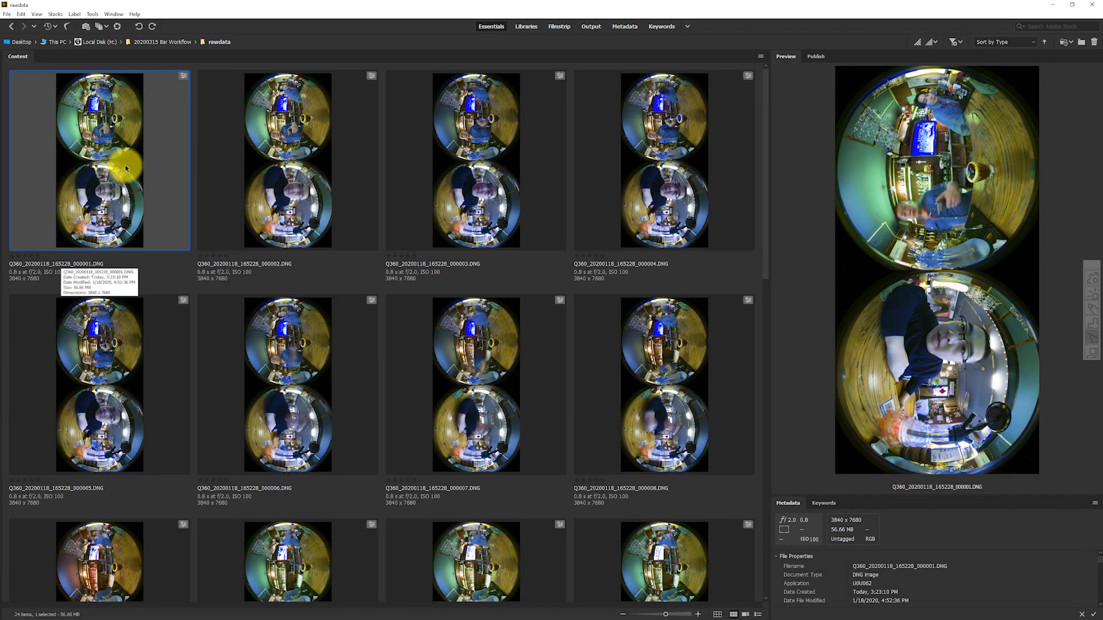
Step: Choose Q360_20200118_165228_000002.DNG as the reference and rate it five stars
click(287, 161)
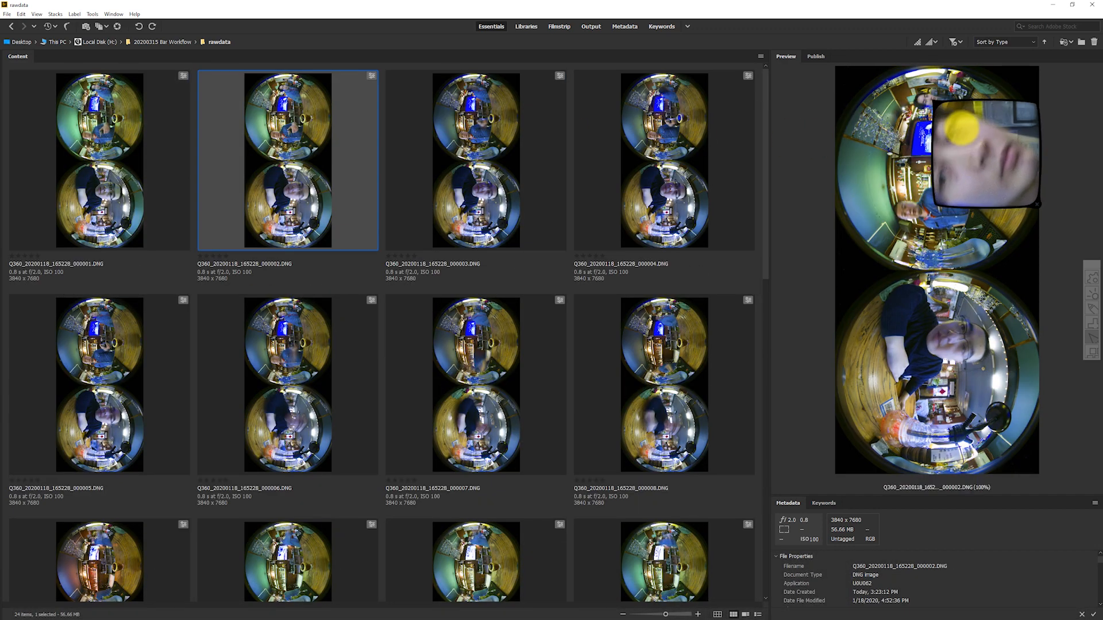
click(476, 161)
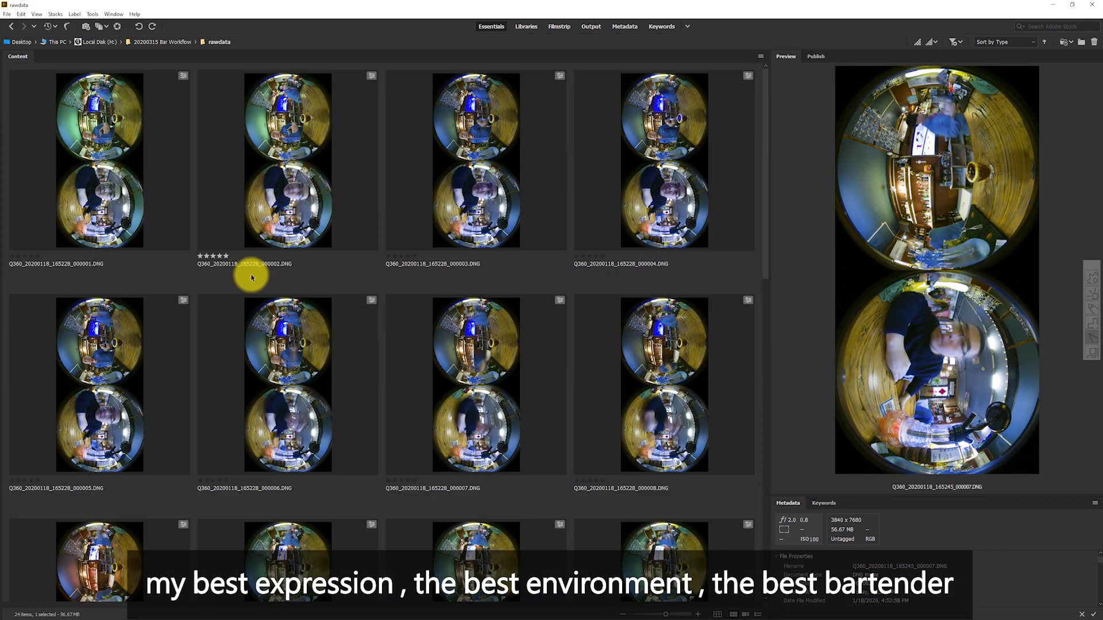
click(664, 161)
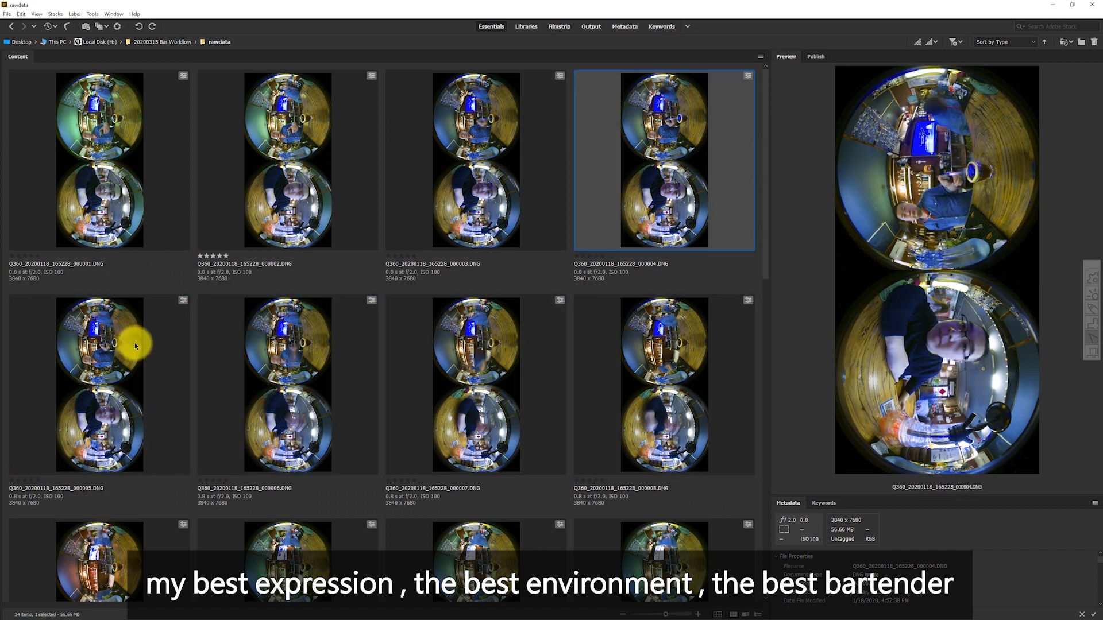
click(1007, 208)
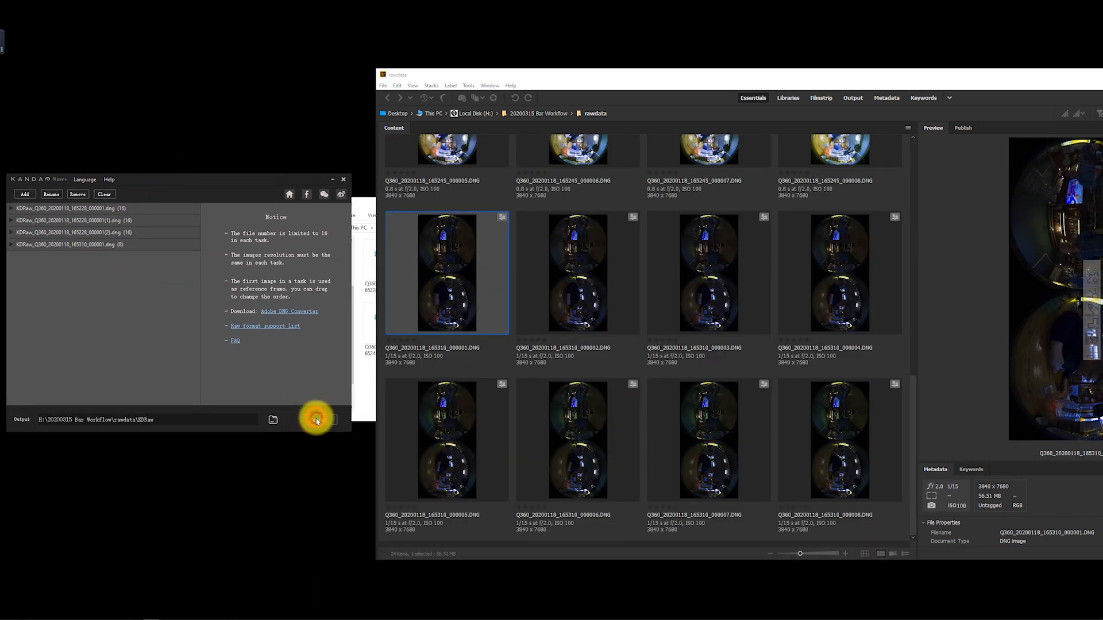
Step: Render the queued stacking tasks into merged DNGs in the KDRaw folder
click(317, 420)
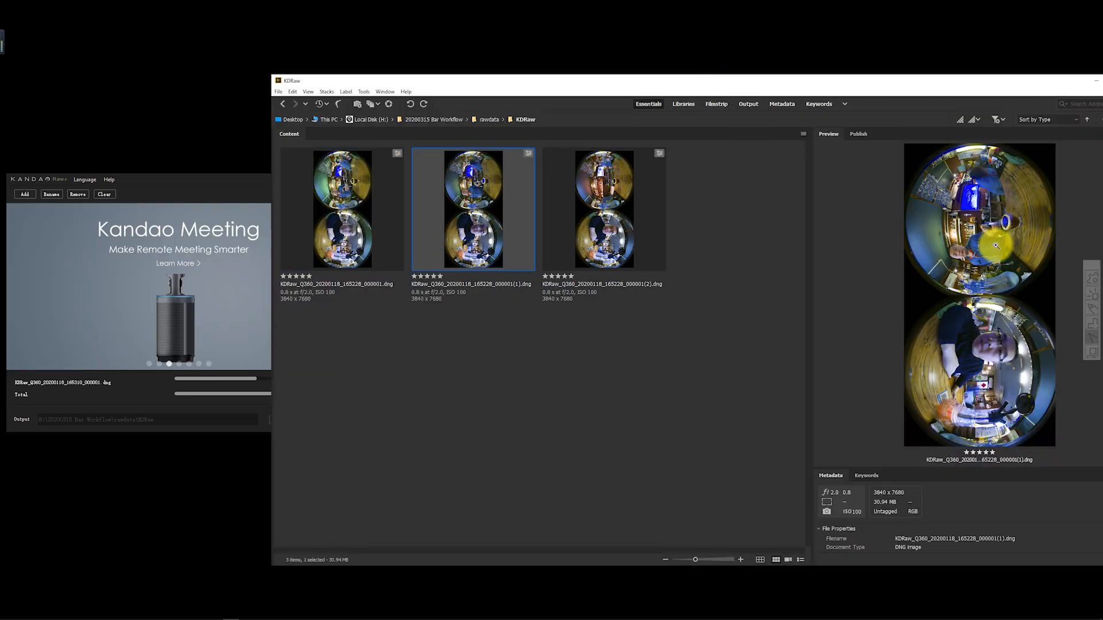
Step: Adjust temperature, exposure and tone on the merged DNG and synchronize to all four images
double_click(473, 209)
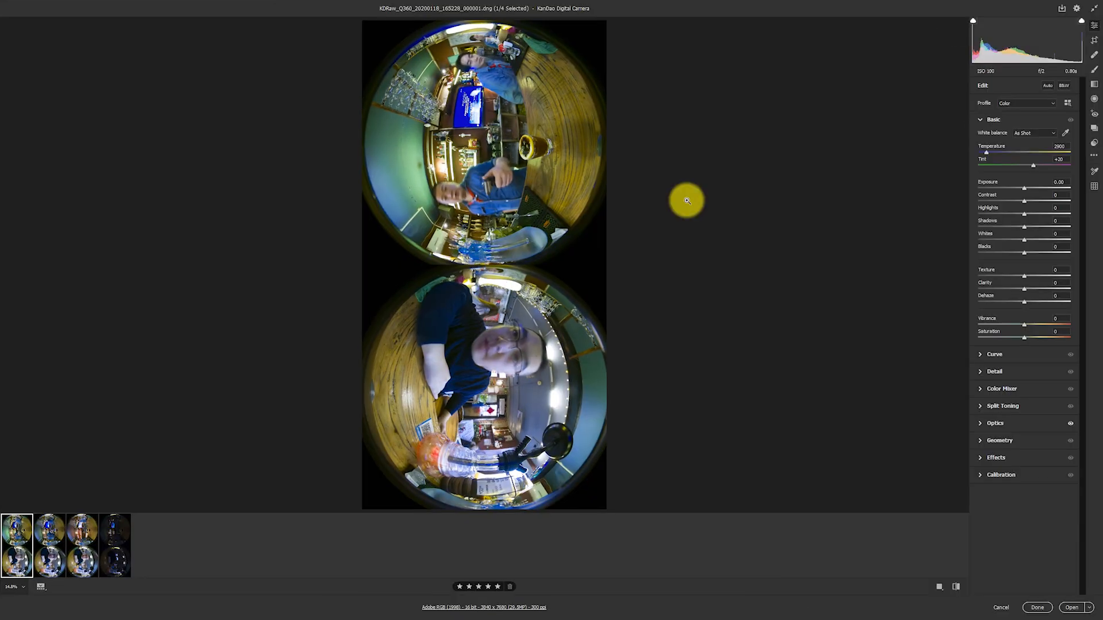
click(1045, 85)
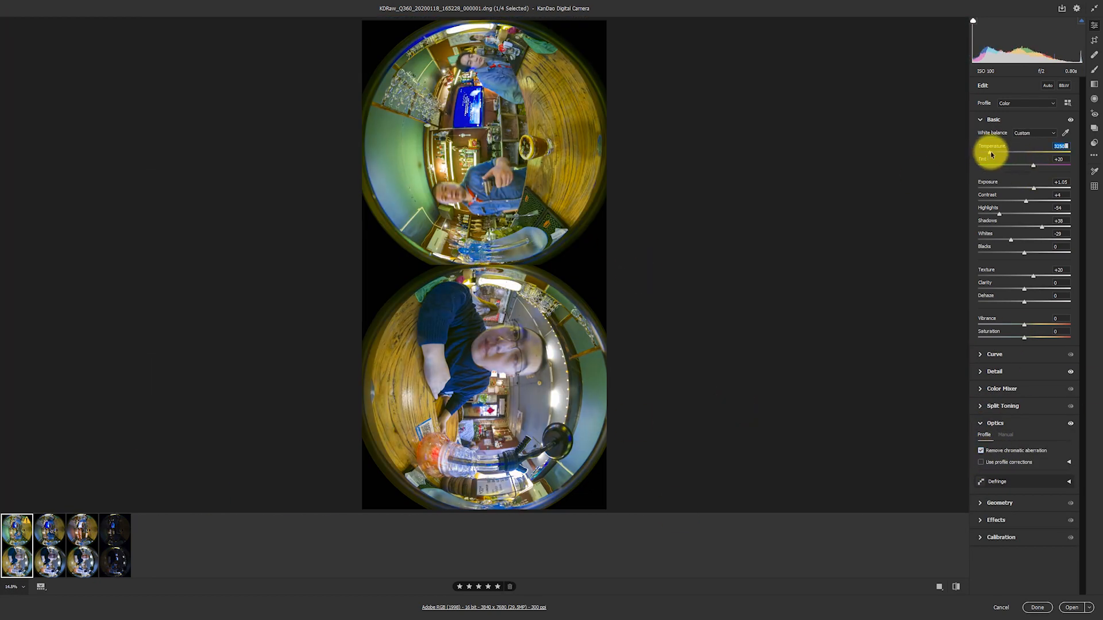
key(Shift+Alt+S)
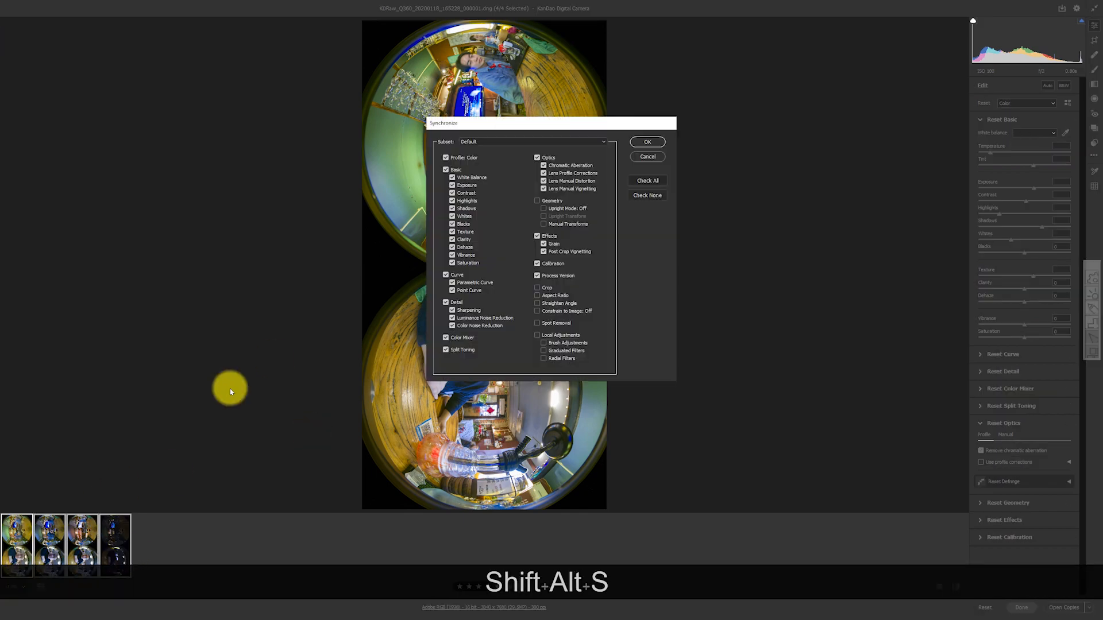
click(646, 142)
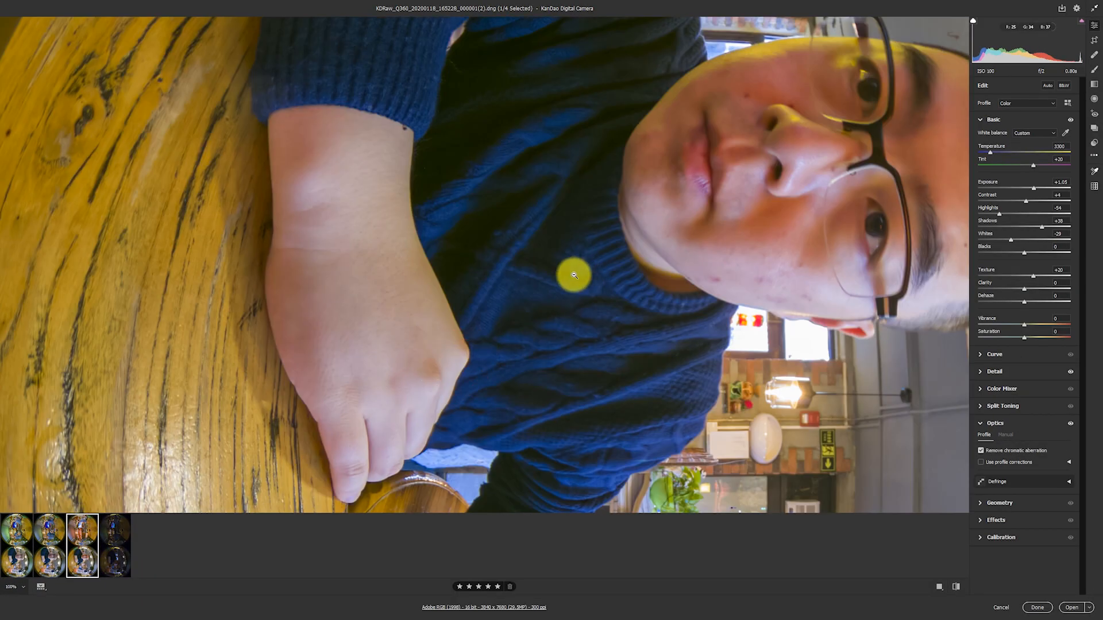
click(115, 558)
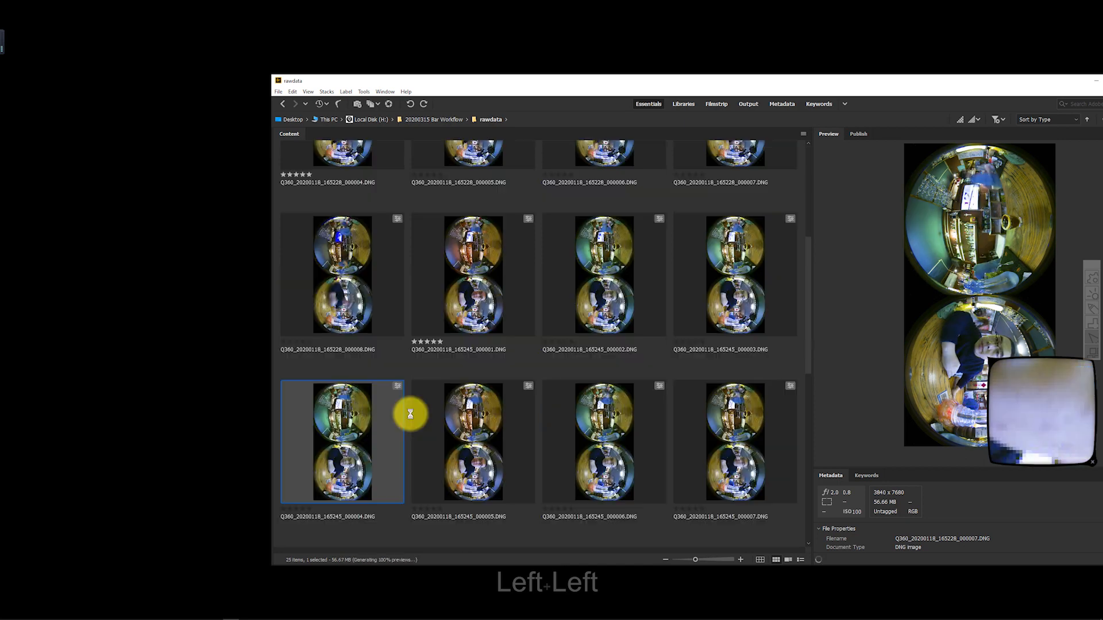
Step: Queue the 165245 brackets as a renamed stacking task and render it
click(735, 274)
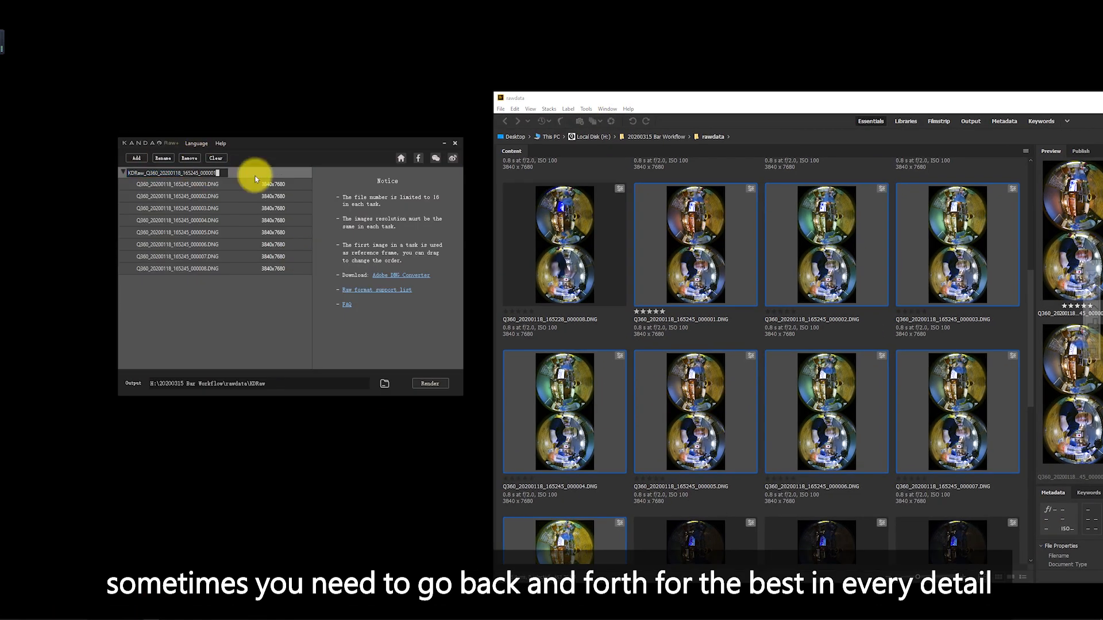
click(429, 383)
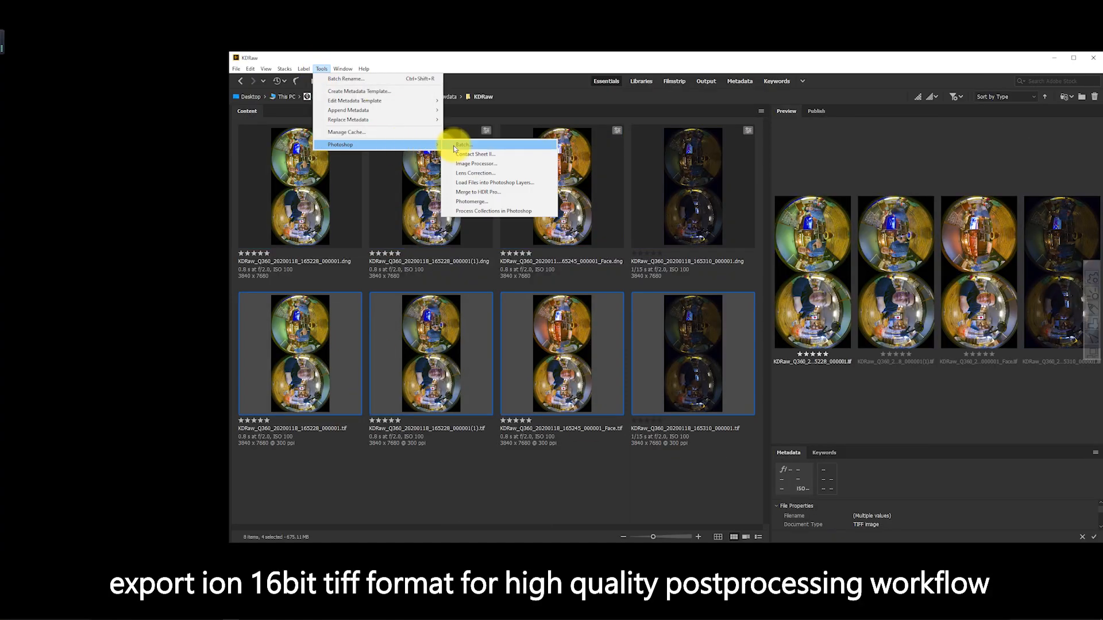
Step: Load the four KDRaw TIFFs into Photoshop as layers of one document
click(463, 145)
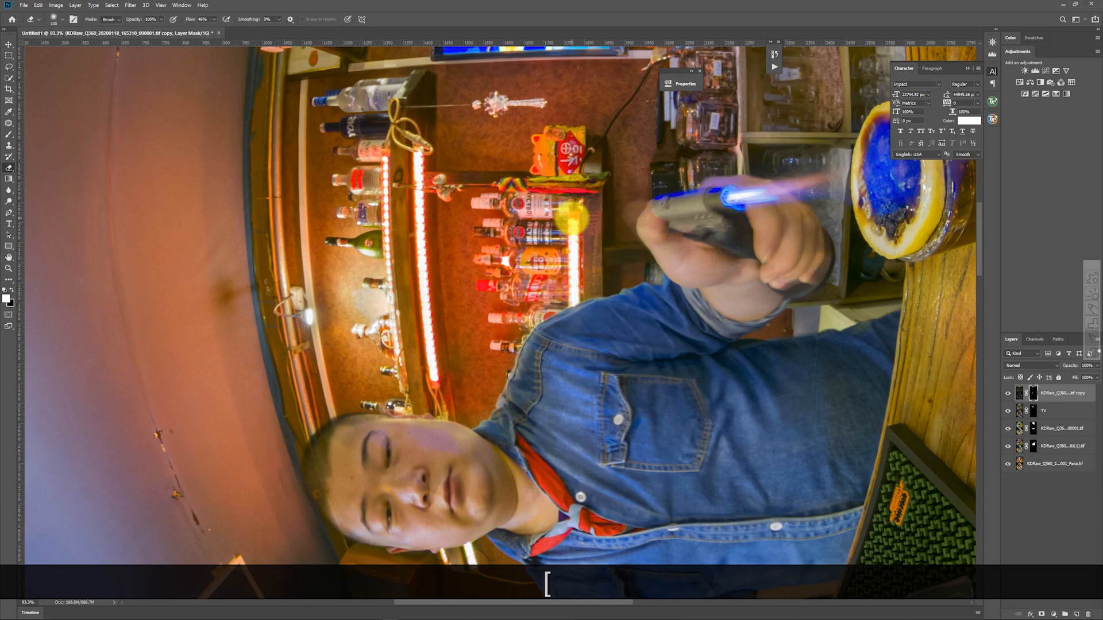
Step: Paint layer masks with a smaller brush to reveal the best expression and bartender
key(shift)
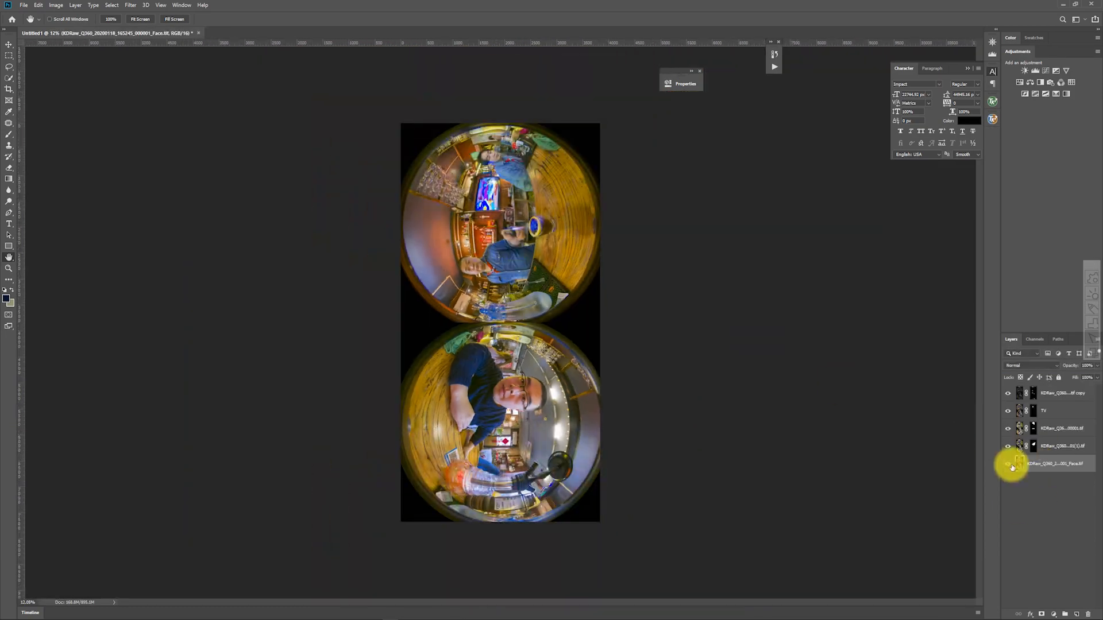
Step: Flatten the composite and save it as a new TIFF named Q360_PostProcess
key(Ctrl+Shift+S)
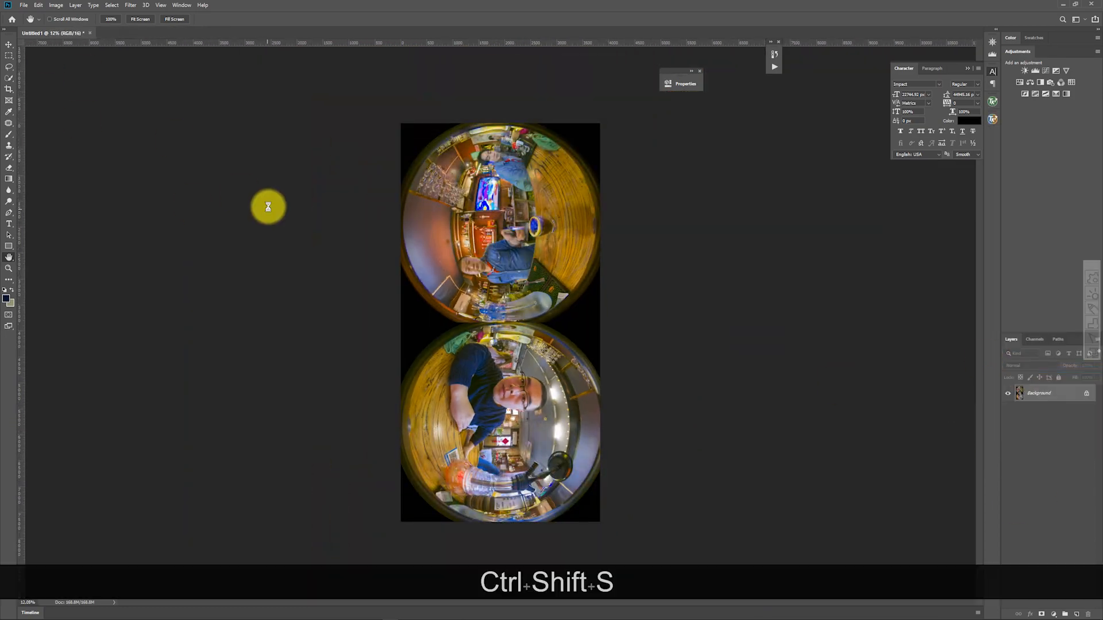
key(Ctrl+Shift+S)
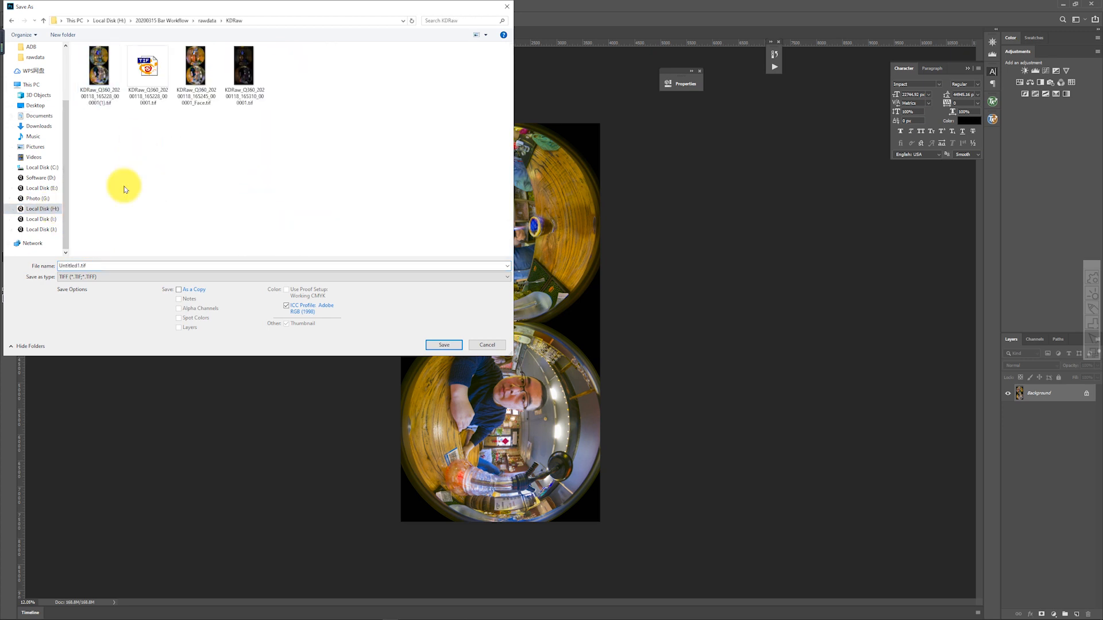
text(Q360_PostProcess)
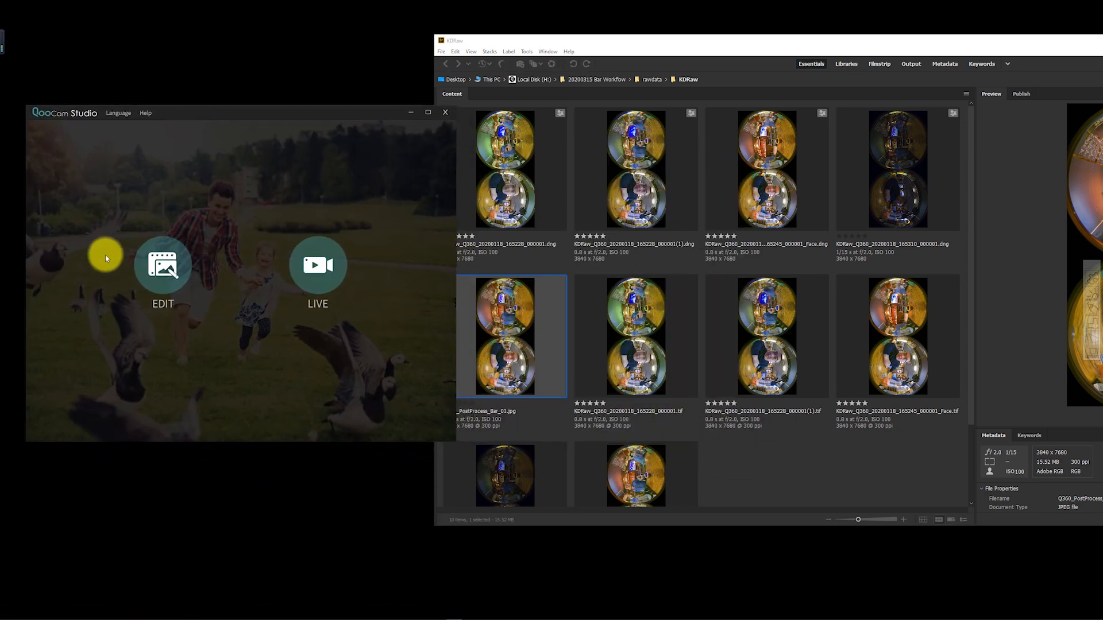
Step: Start a new QooCam Studio project and dismiss the 'Import failed' notice
click(163, 266)
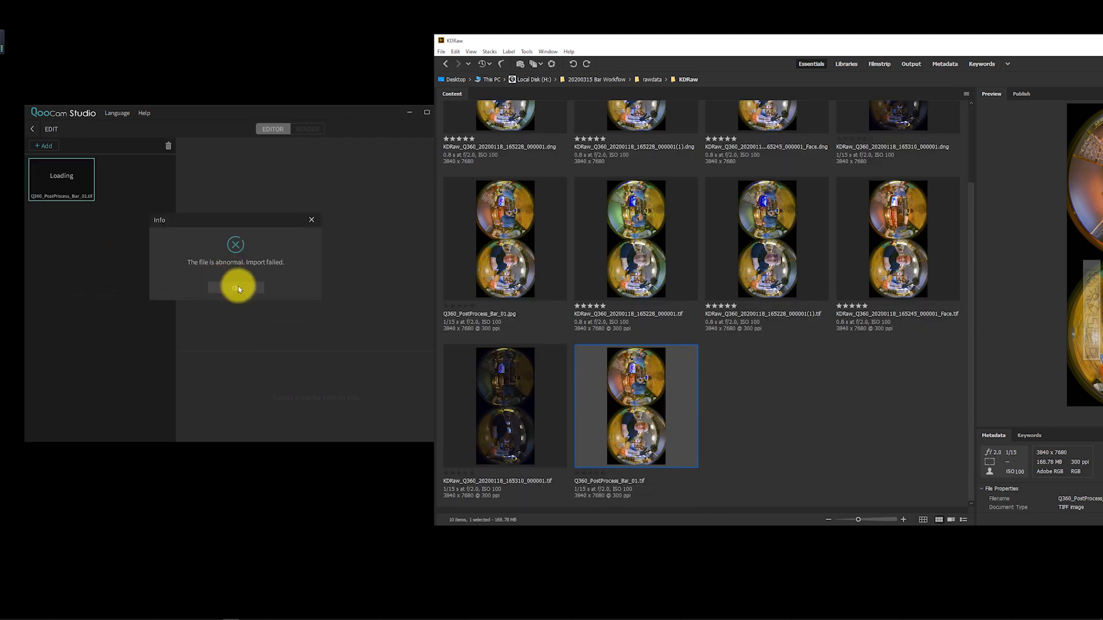
click(235, 287)
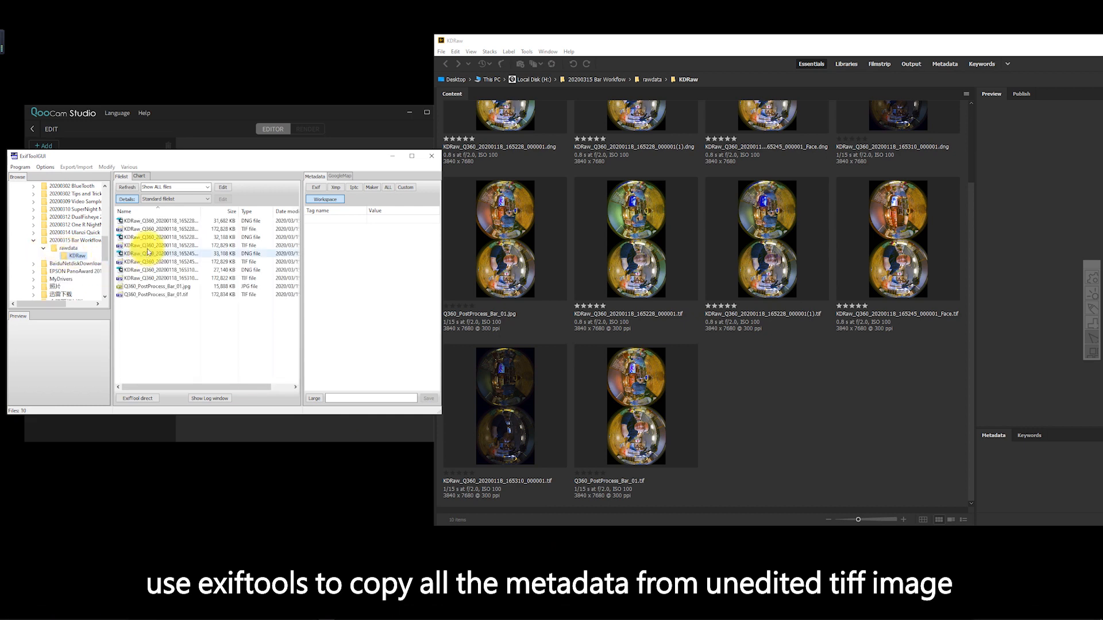
Step: Copy metadata from the unedited TIFF into Q360_PostProcess_Bar_01.tif
click(76, 166)
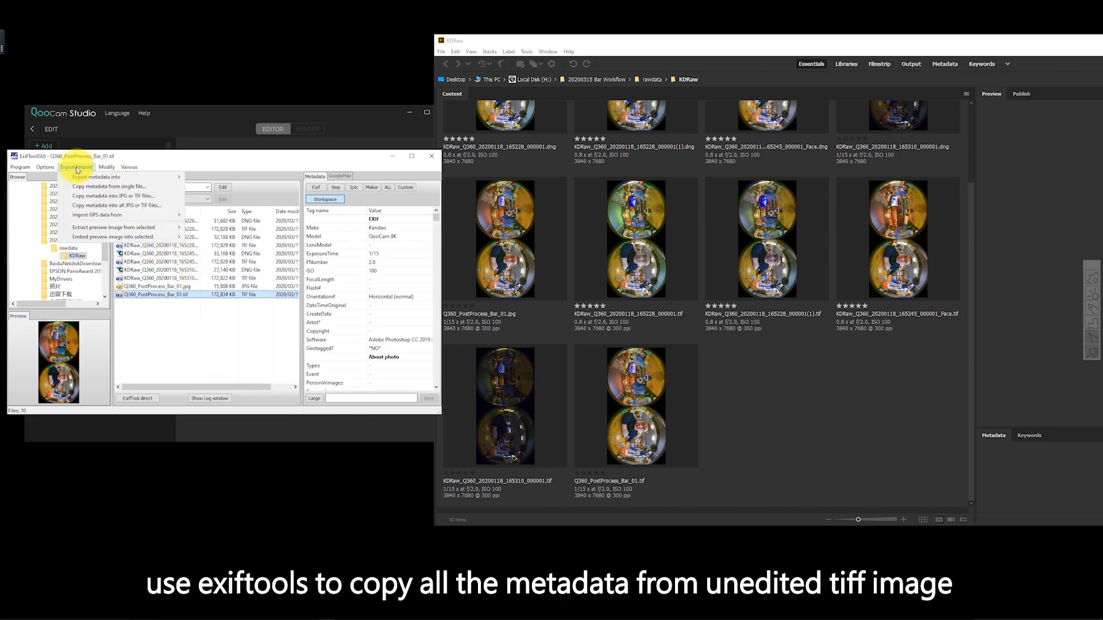
click(102, 186)
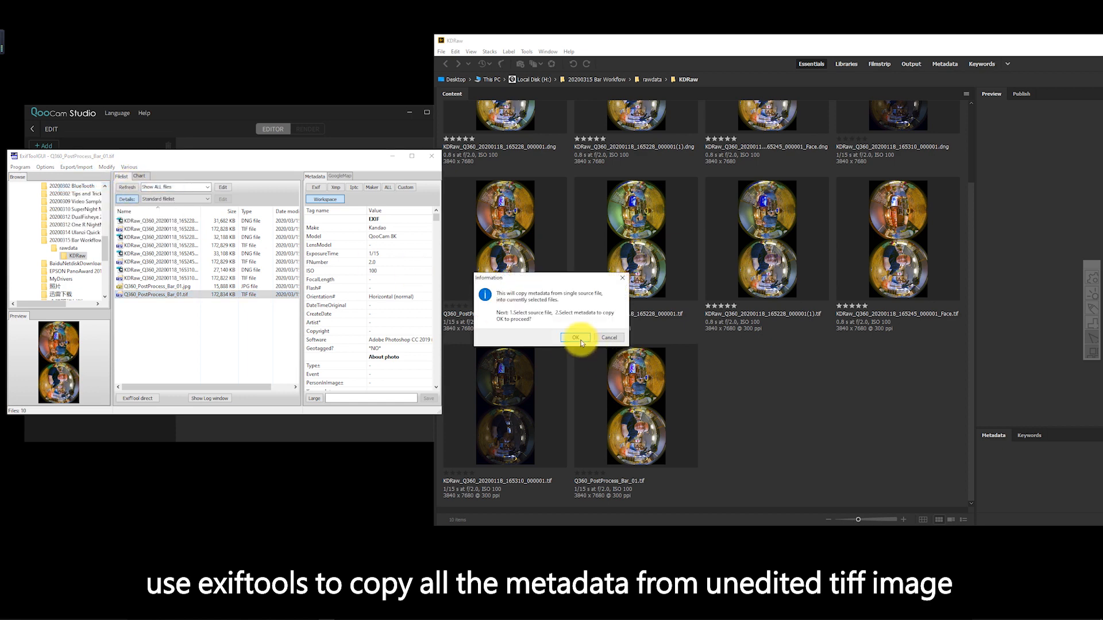
click(575, 338)
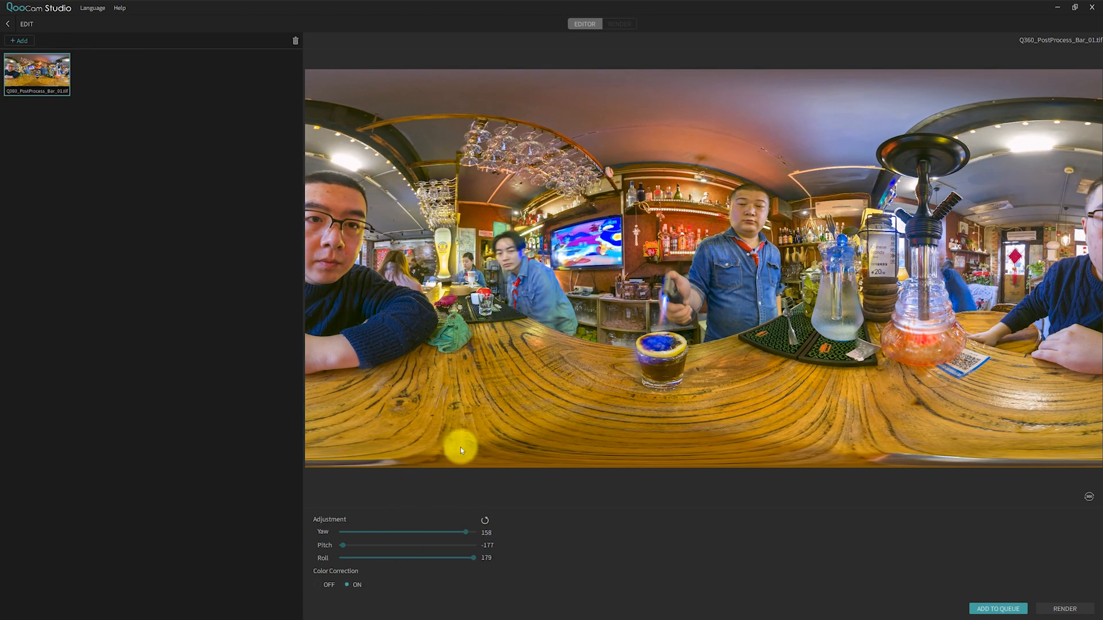
Step: Render the panorama at 15360×7680 as PNG into the KDOutput folder
click(617, 23)
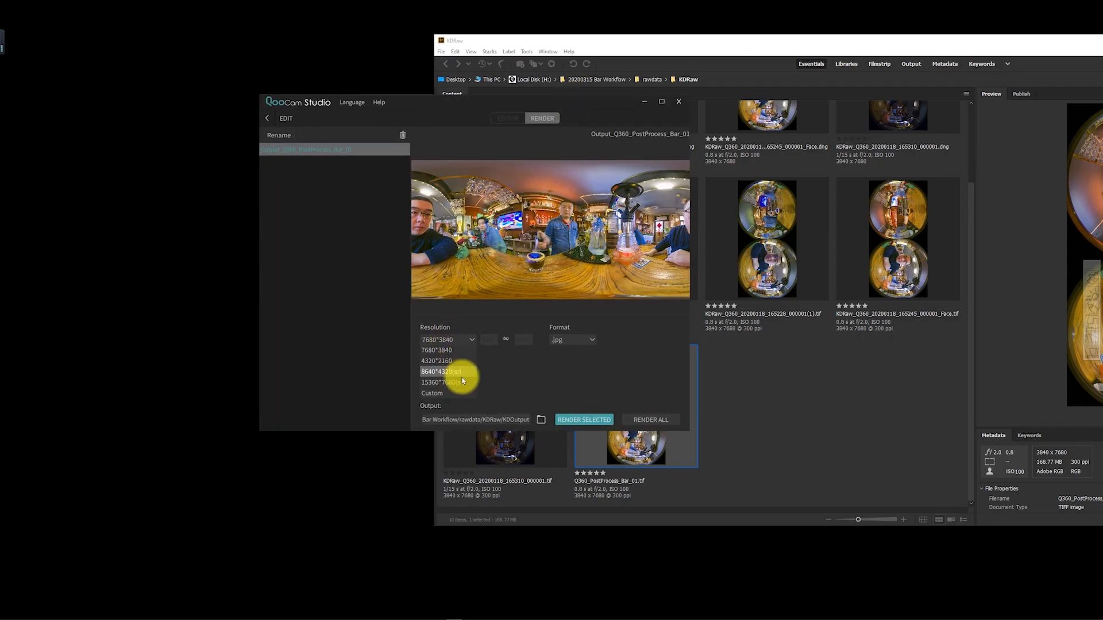
click(440, 382)
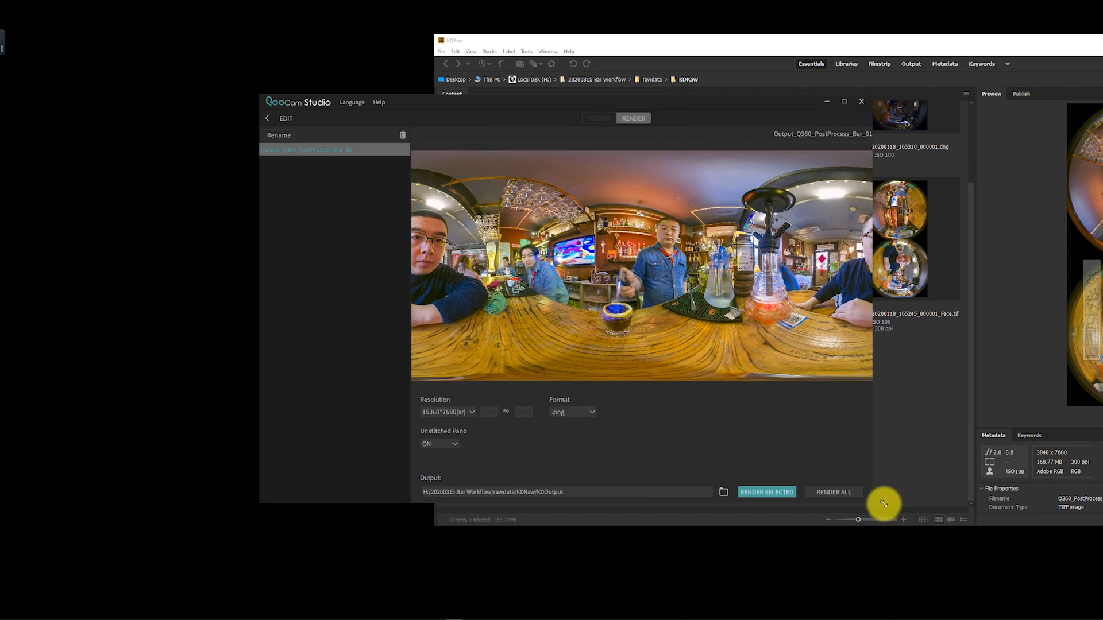
key(Ctrl+3)
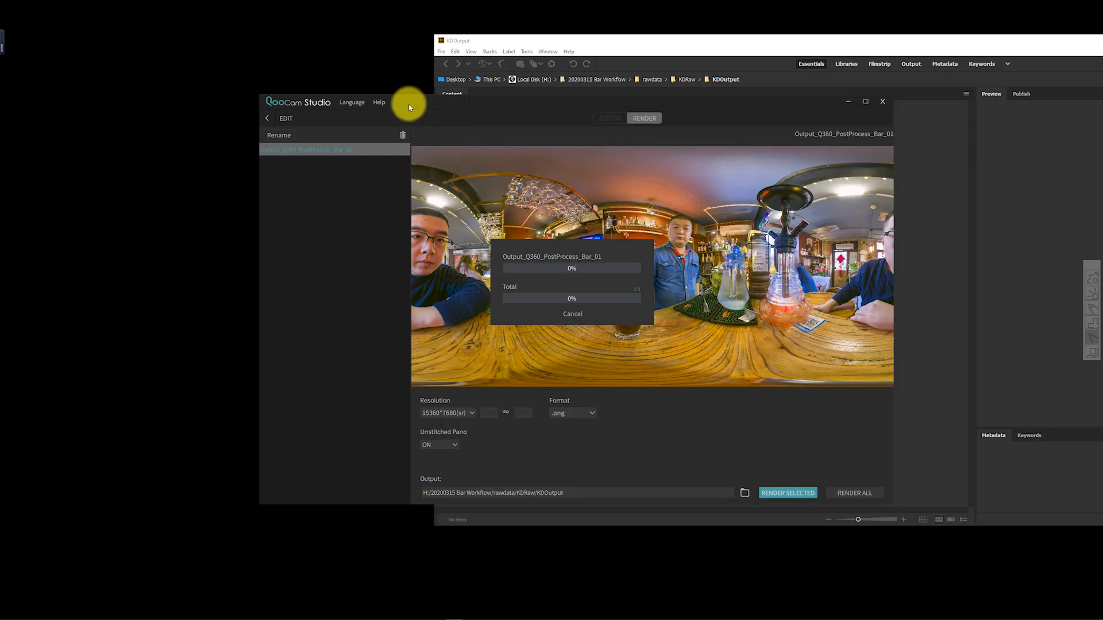
mouse_move(535, 268)
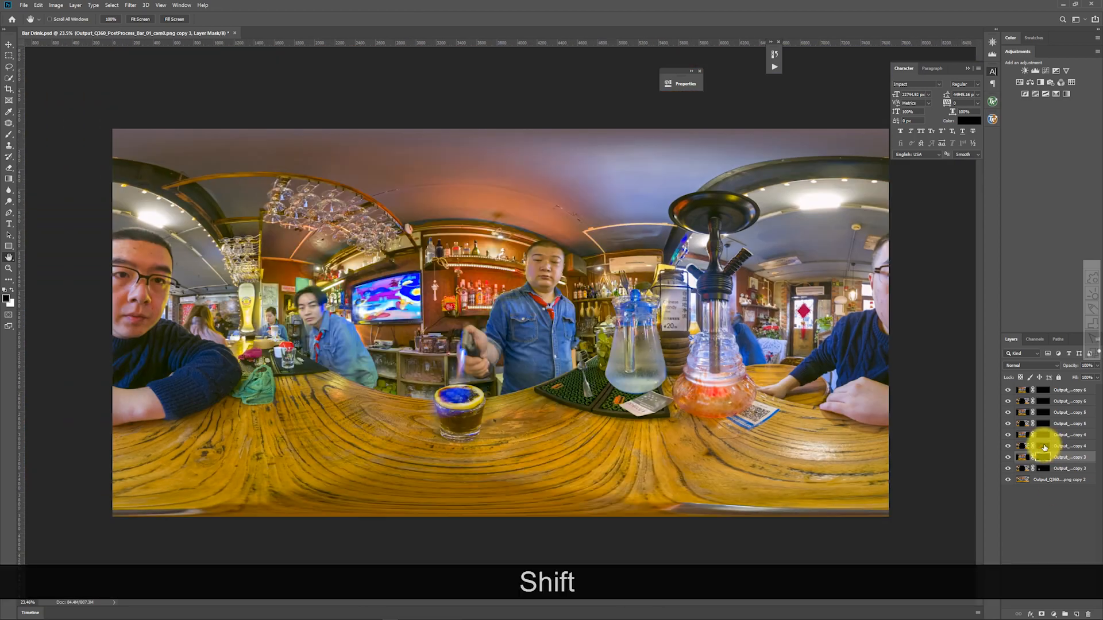
Step: View the nadir as a spherical panorama and clone the wood over the tabletop gap
click(145, 5)
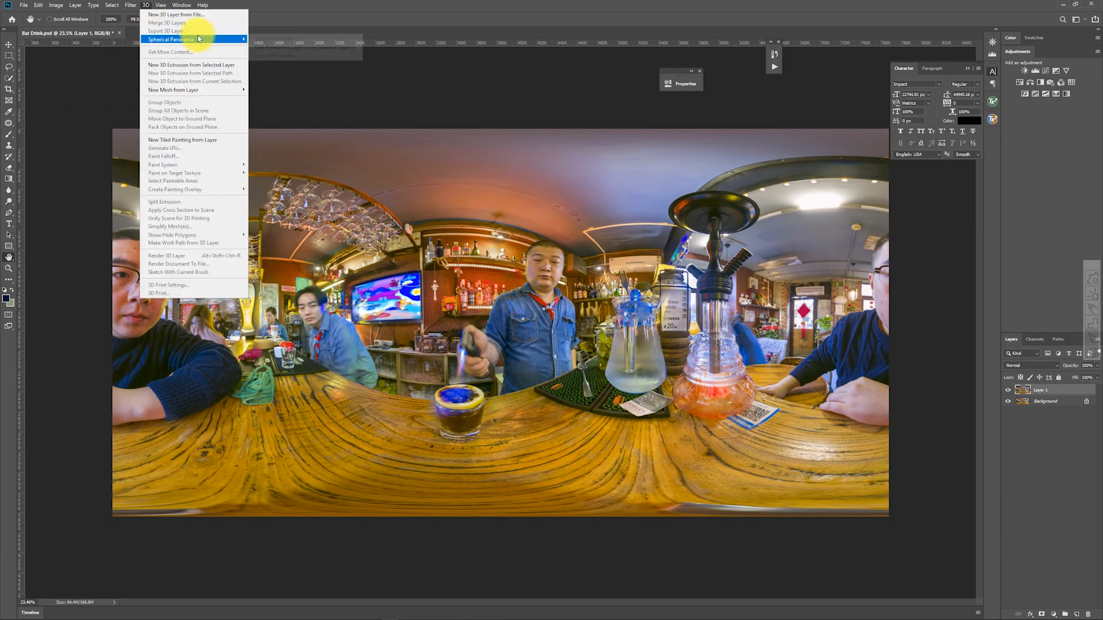
click(172, 39)
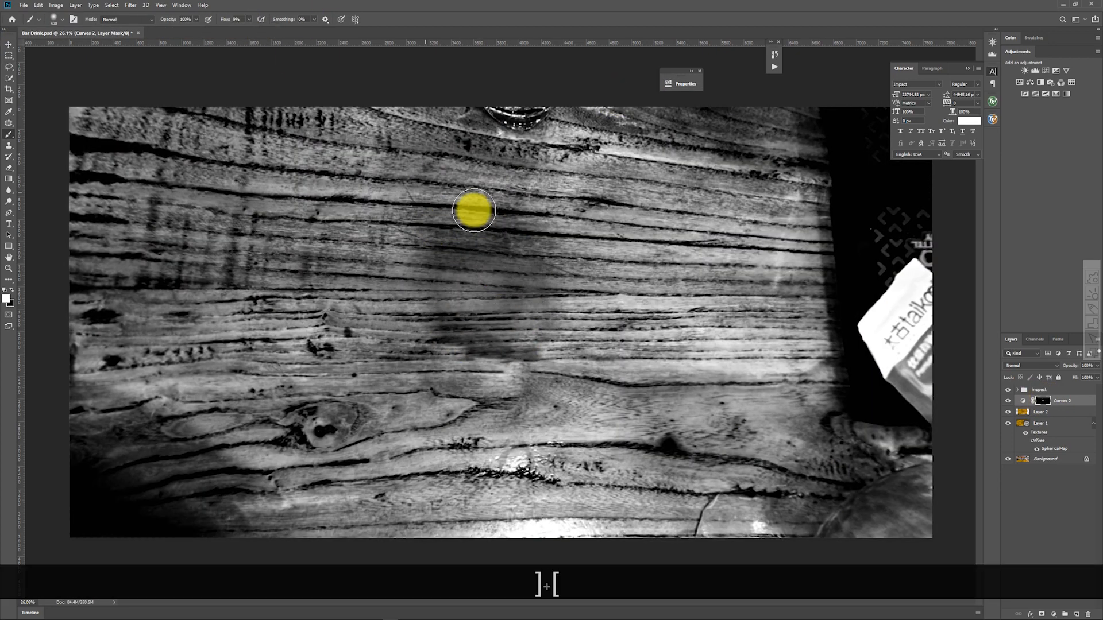
click(1007, 399)
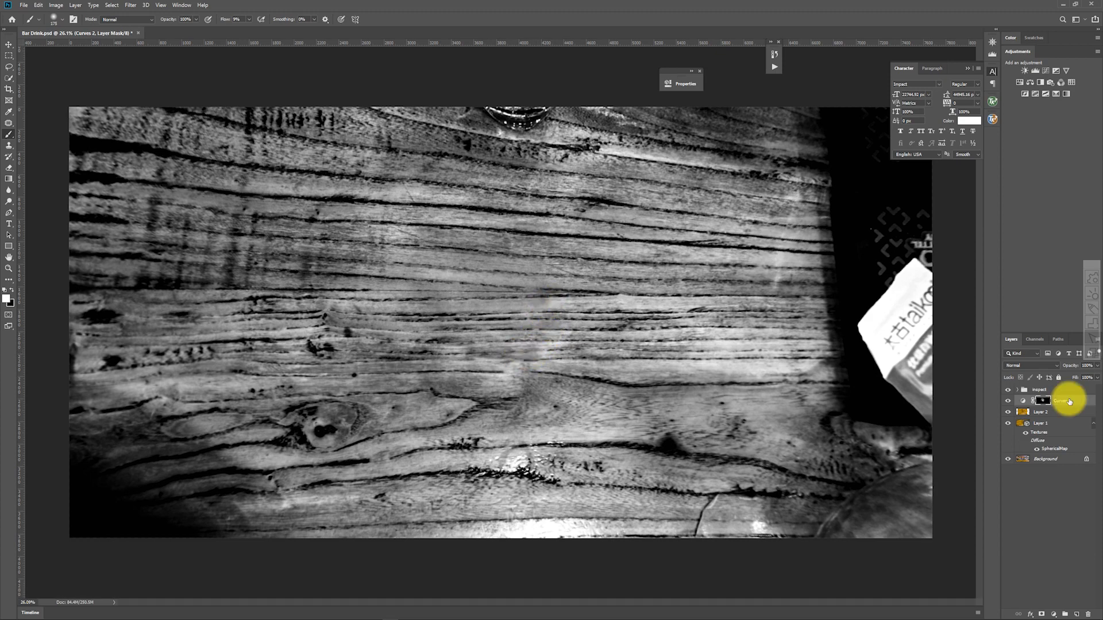
Step: Drop the temporary contrast curves, hue-match the wood patch and merge it down
click(110, 5)
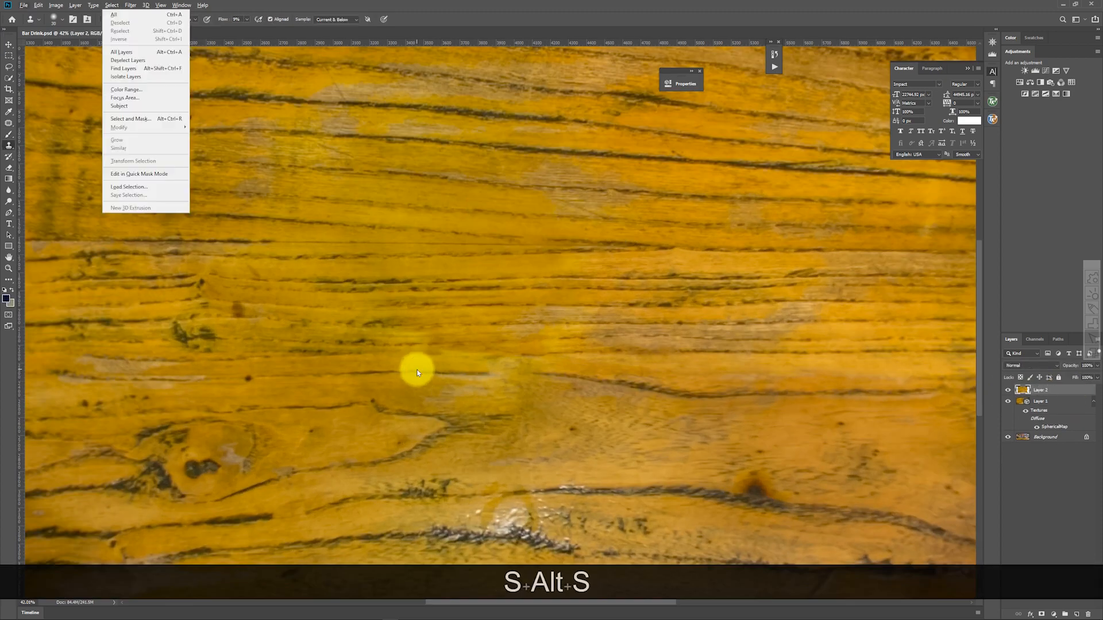
key(ctrl+shift+n)
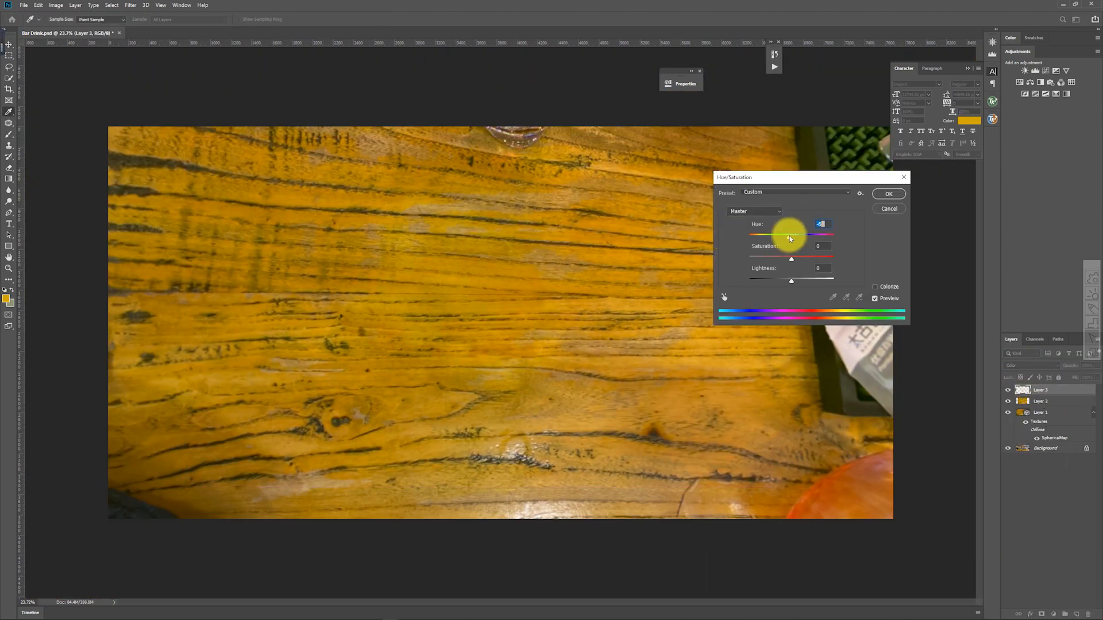
key(Ctrl+E)
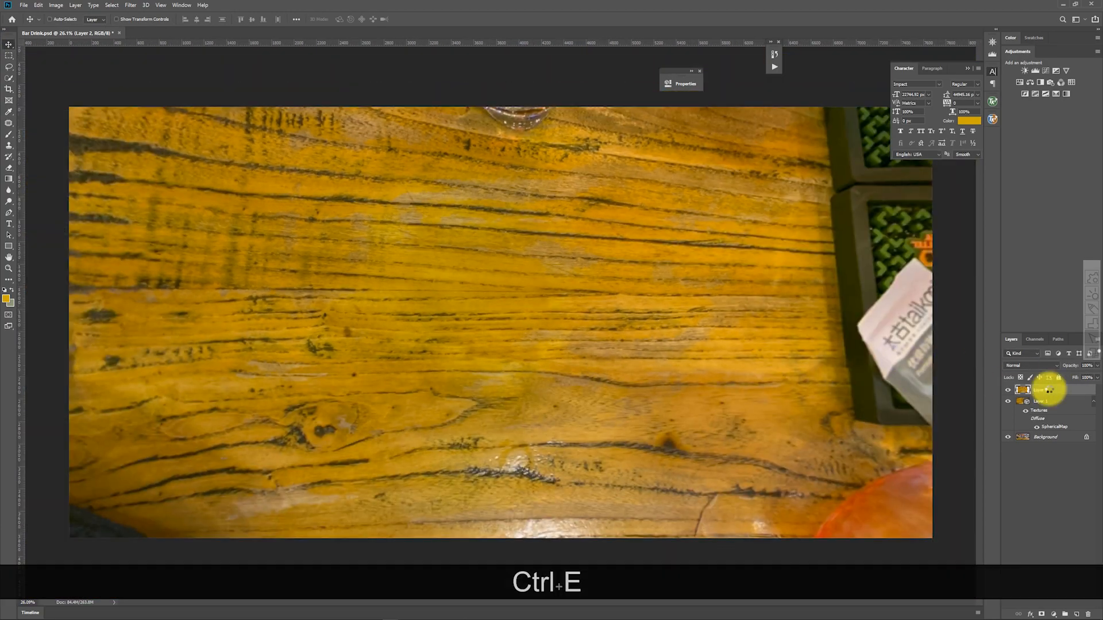
key(Ctrl+E)
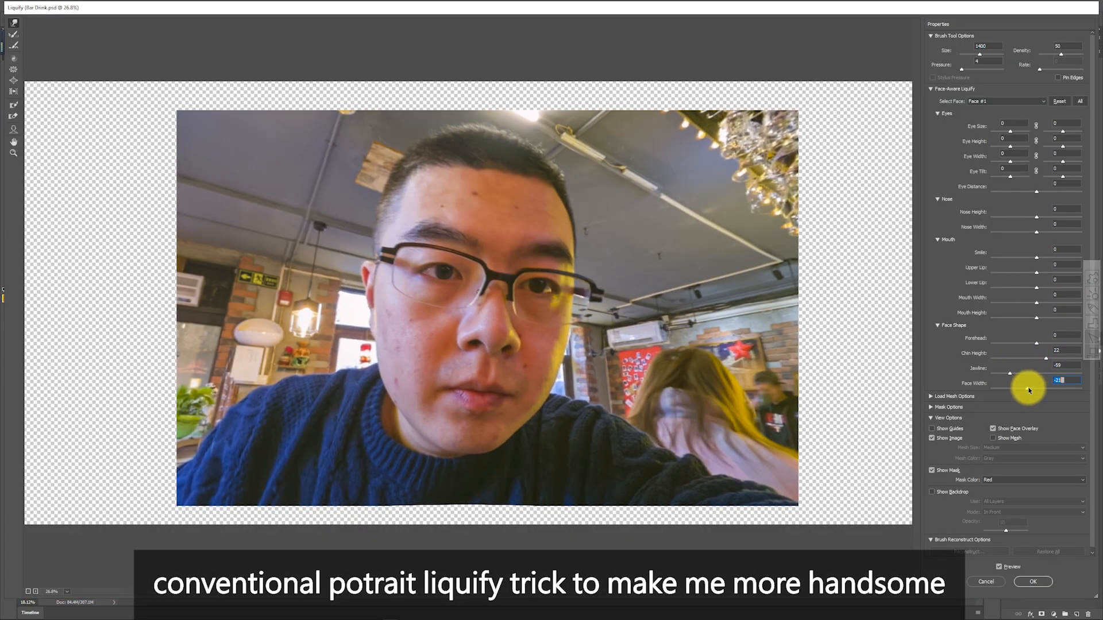
Step: Narrow the face width and jawline in Face-Aware Liquify, then merge the retouch
click(1032, 581)
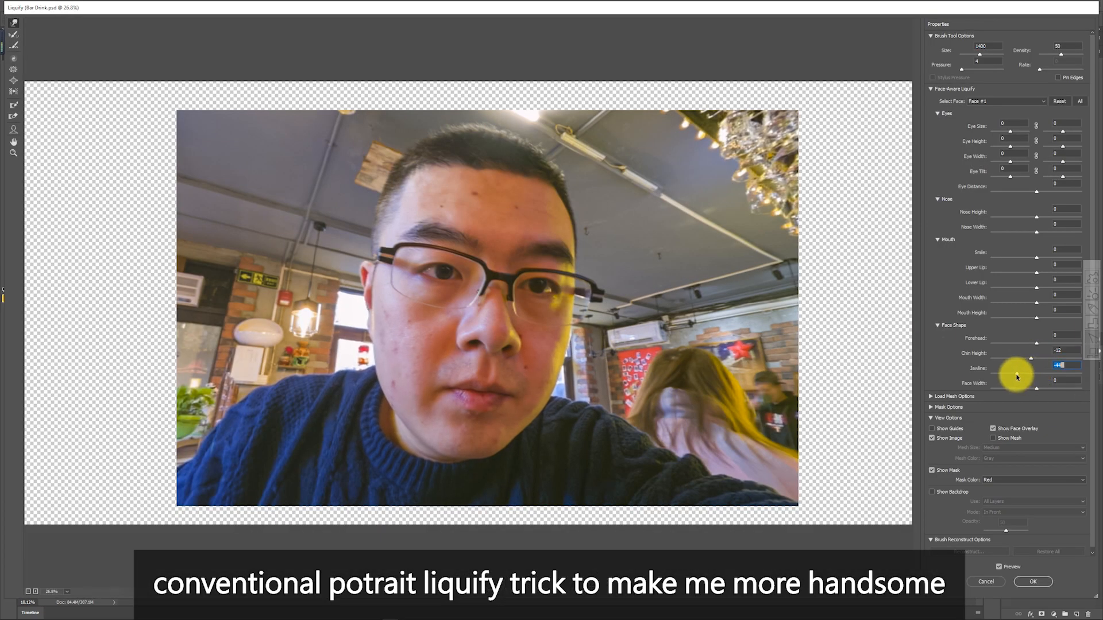
click(1048, 581)
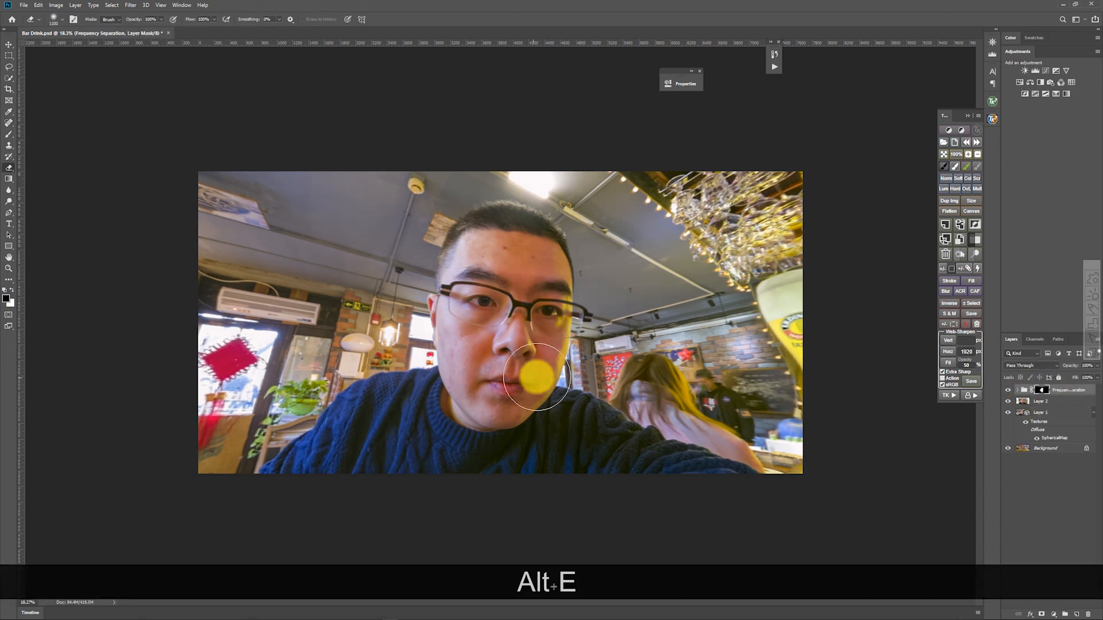
key(Ctrl+E)
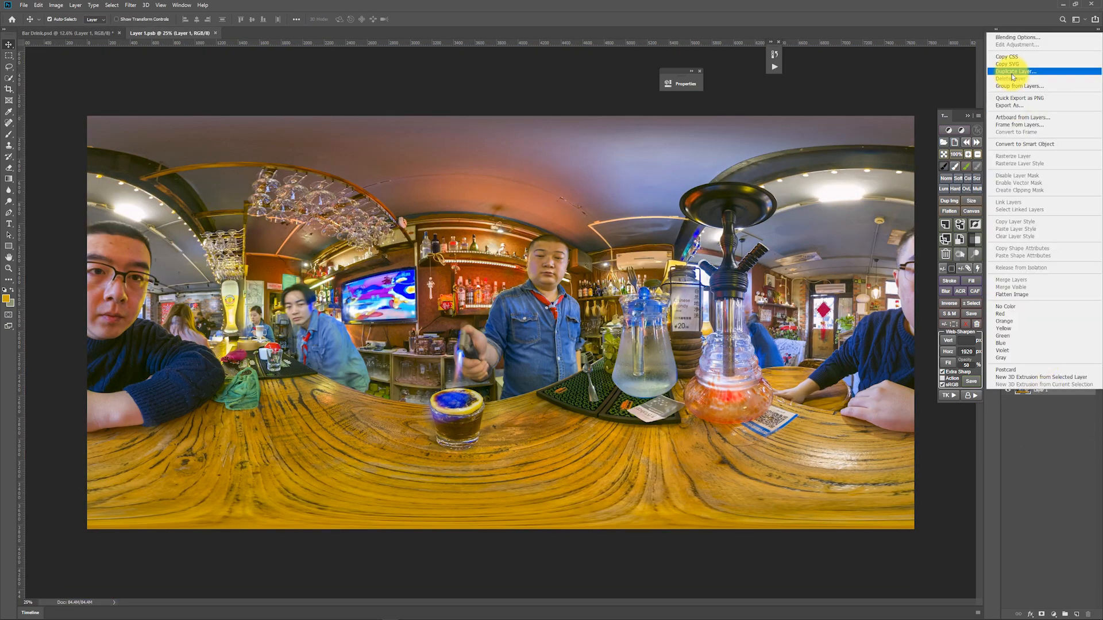
Step: Bring the retouched layer into the main document and add Curves and Levels adjustments
click(1016, 71)
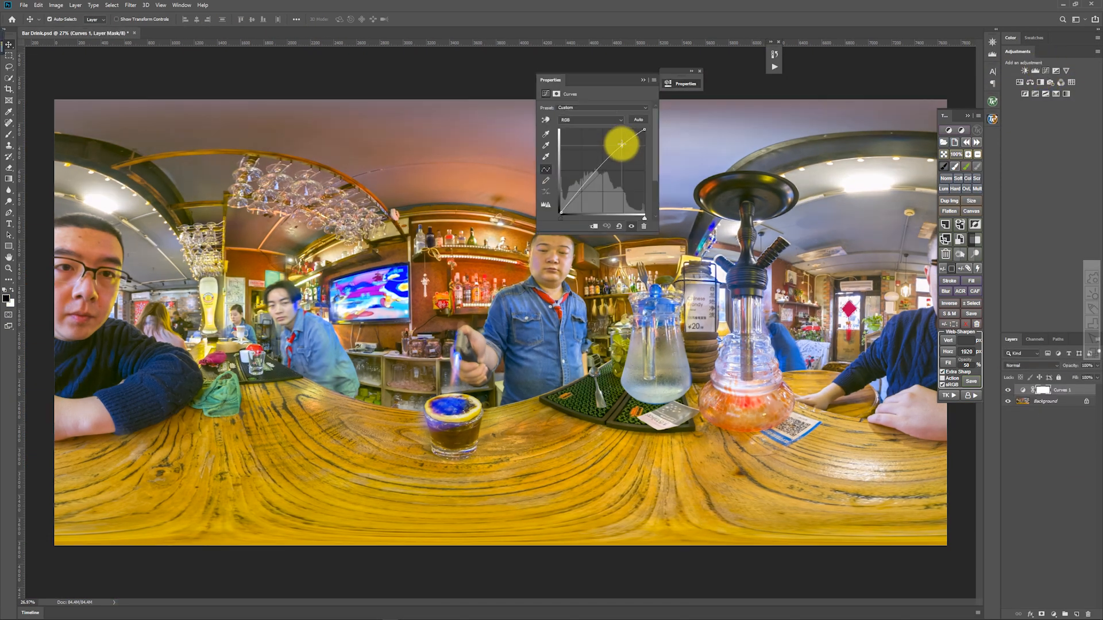
click(590, 120)
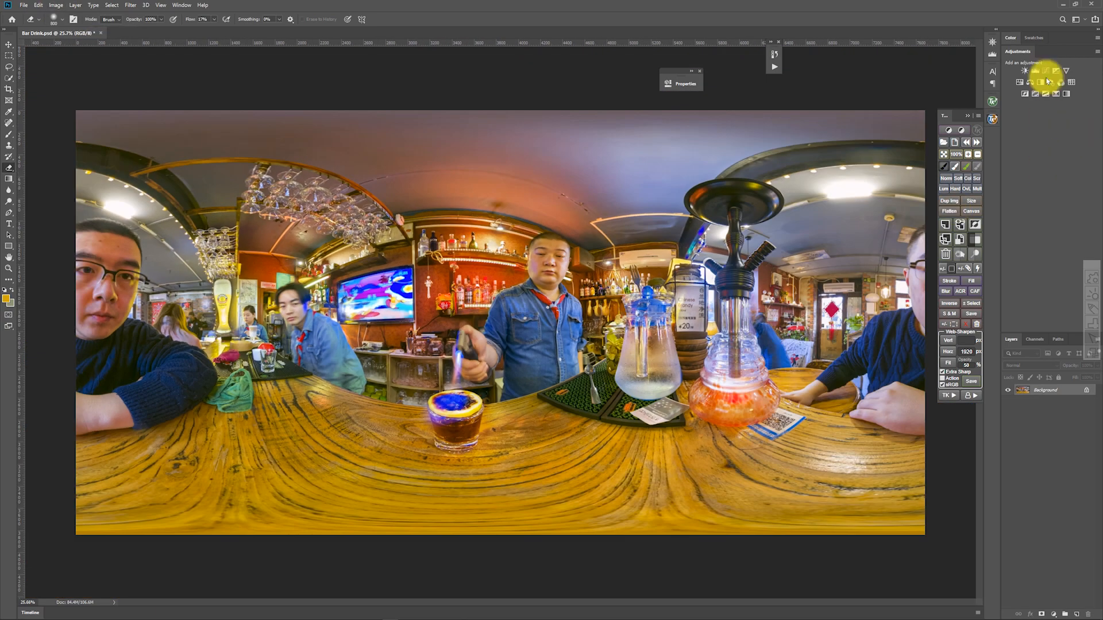
click(1039, 71)
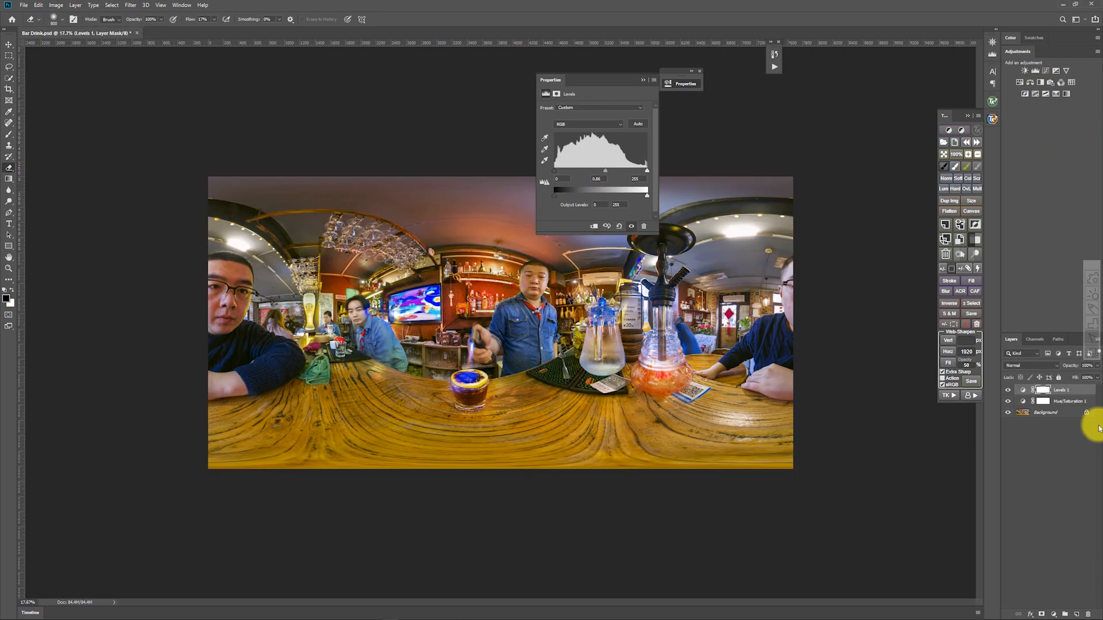
Step: Shift the background layer horizontally with Offset wrap-around to set the starting view
click(147, 5)
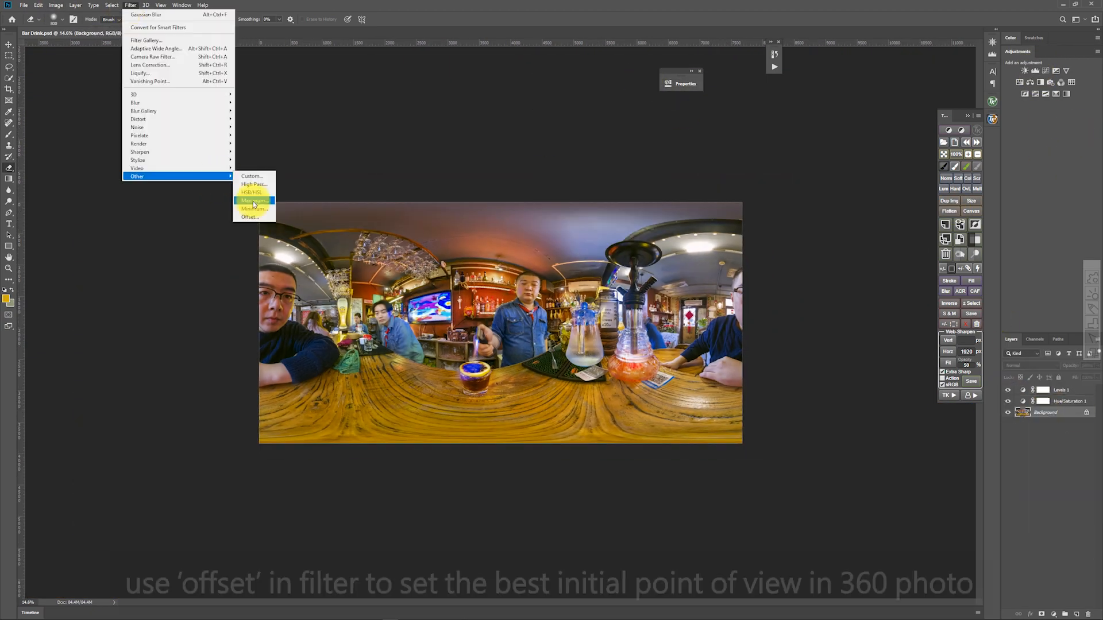
click(248, 216)
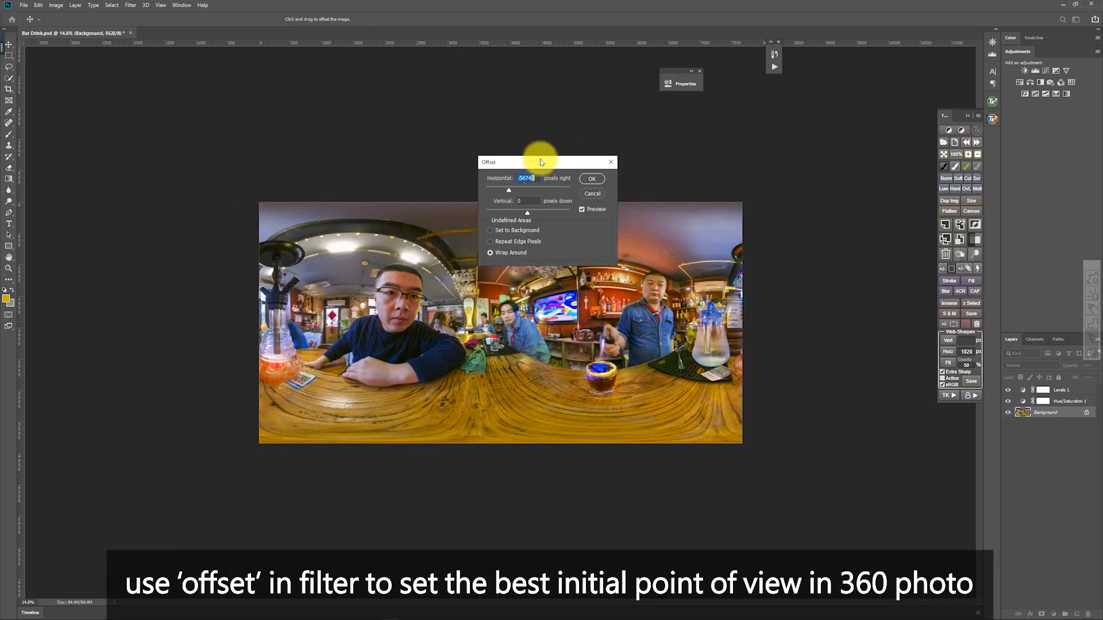